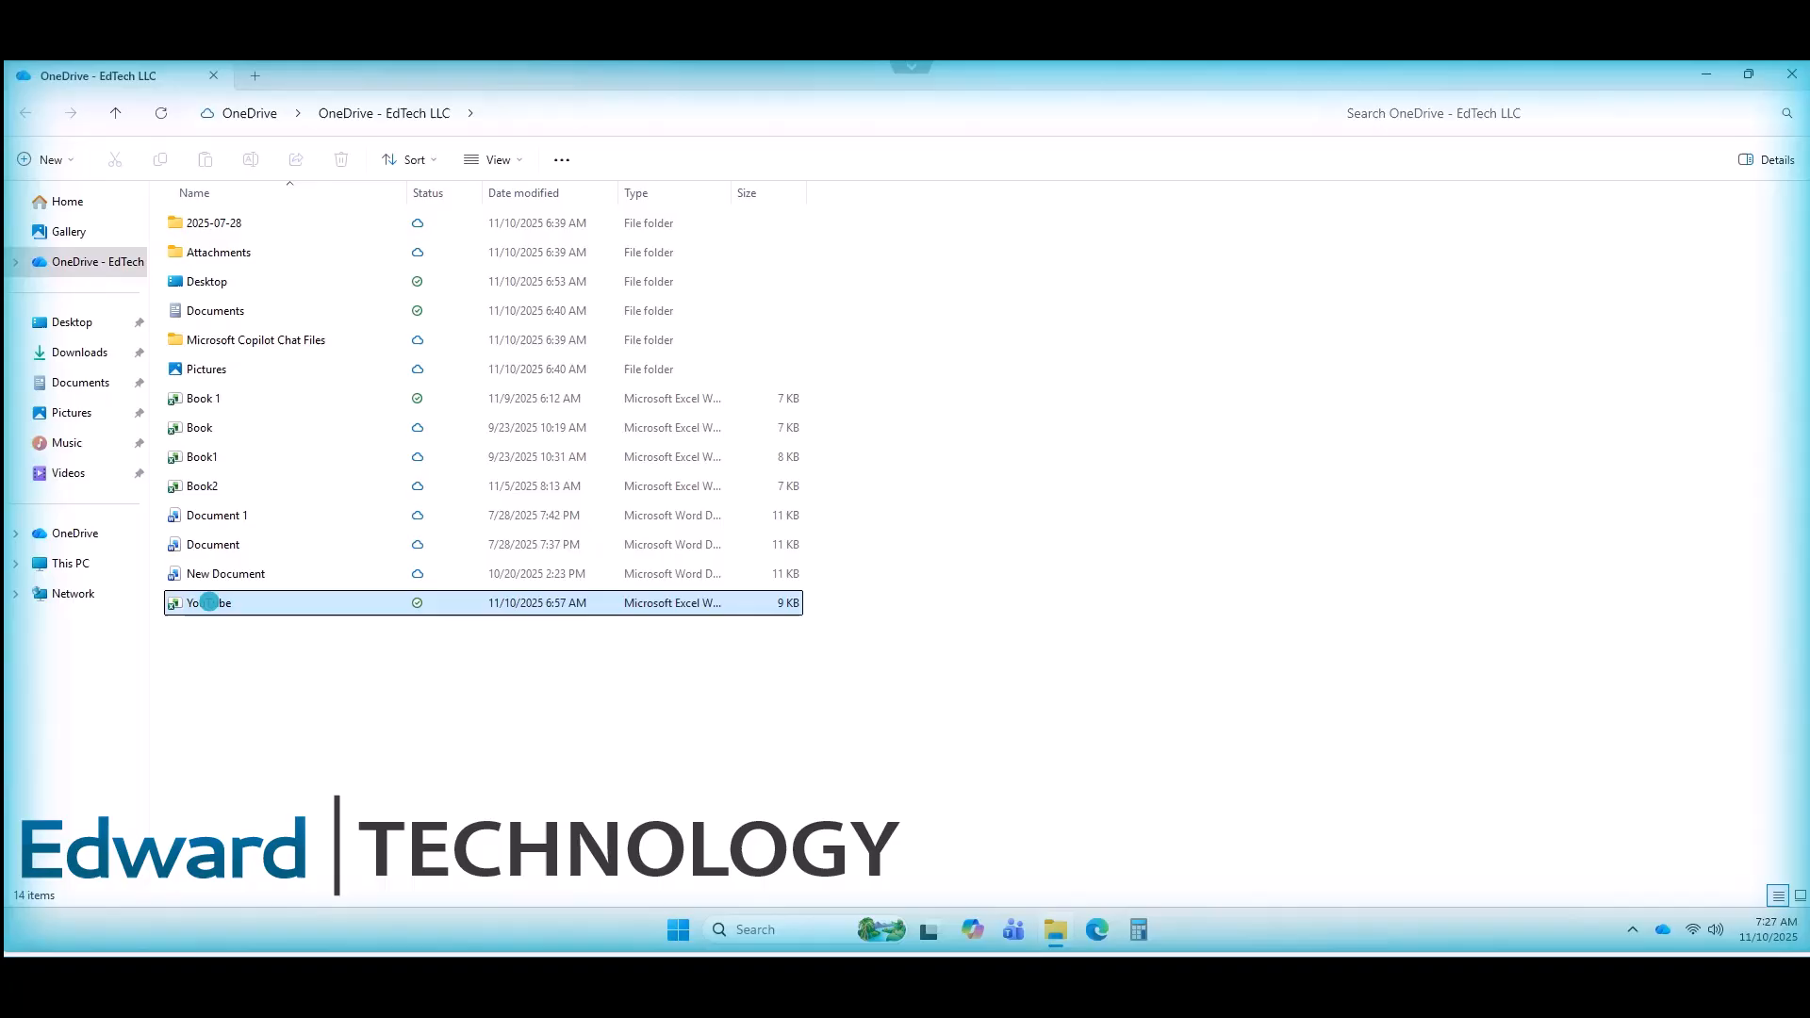
- Open the YouTube workbook from the OneDrive - EdTech LLC folder in Excel
double_click(207, 603)
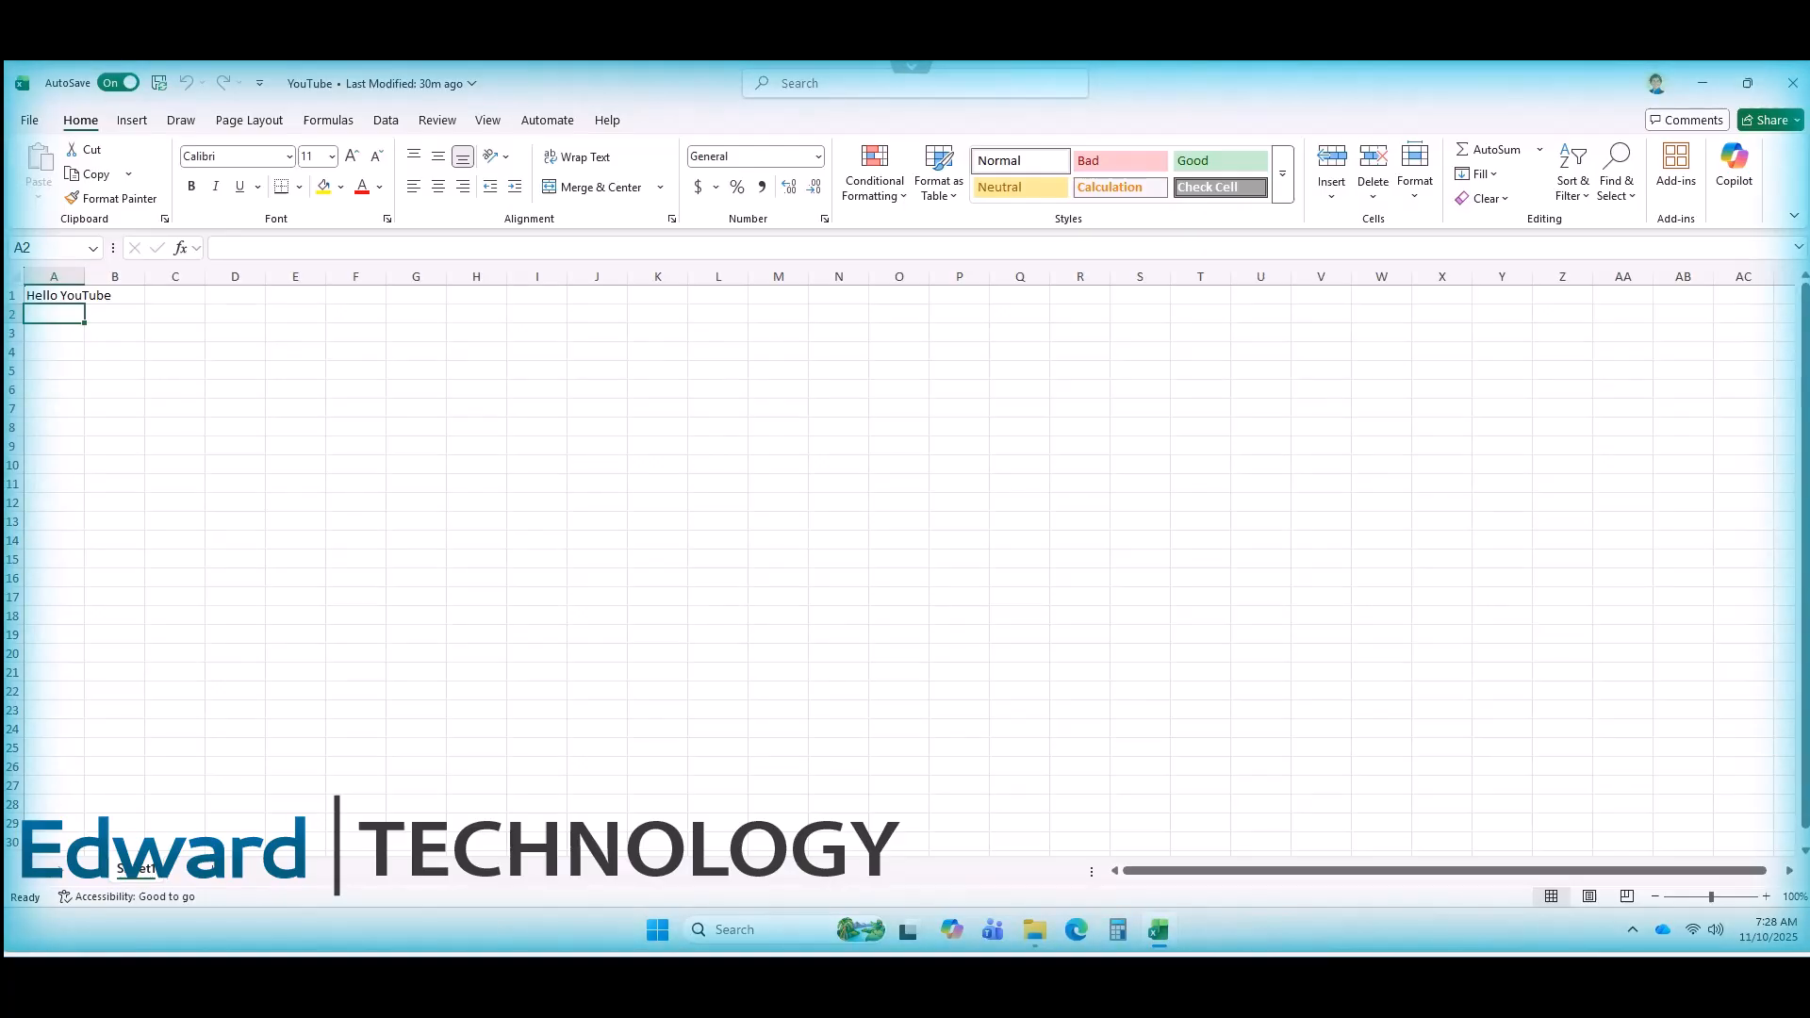
click(53, 296)
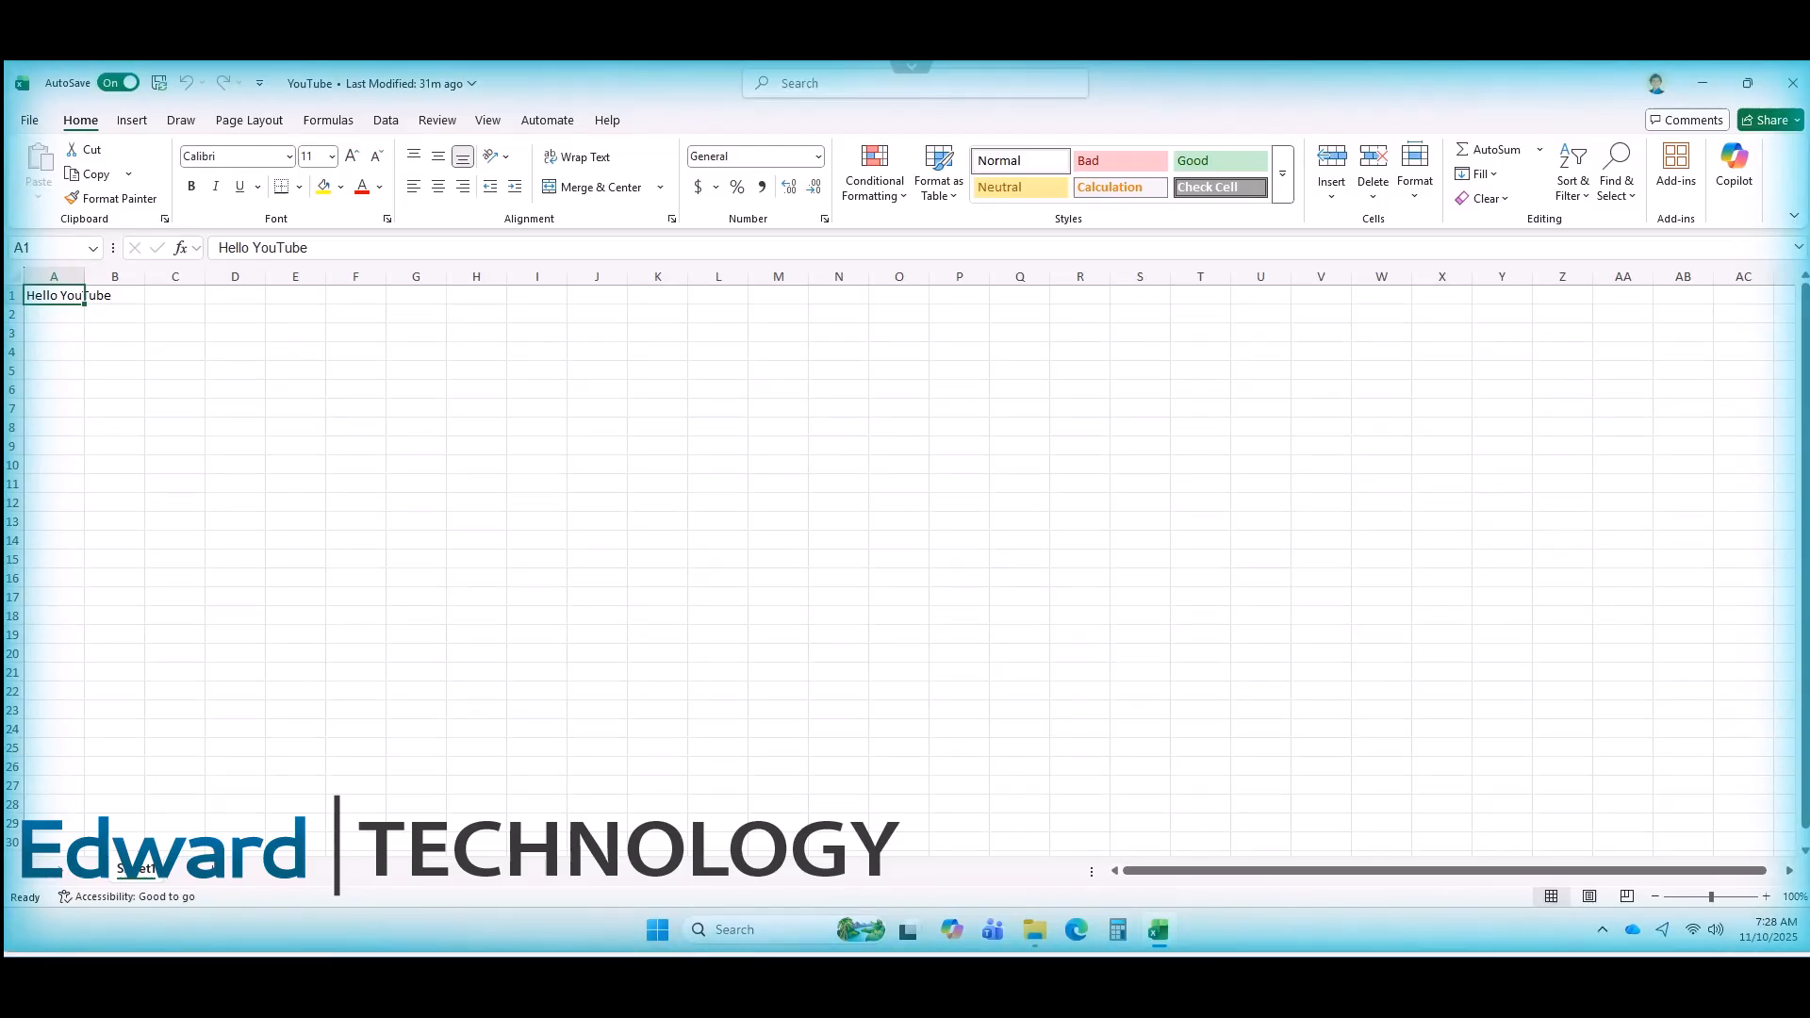
- Replace cell A1 with a message starting 'Hello Everyone' and ending 'I am not human!'
text(Hello Everyone. I a)
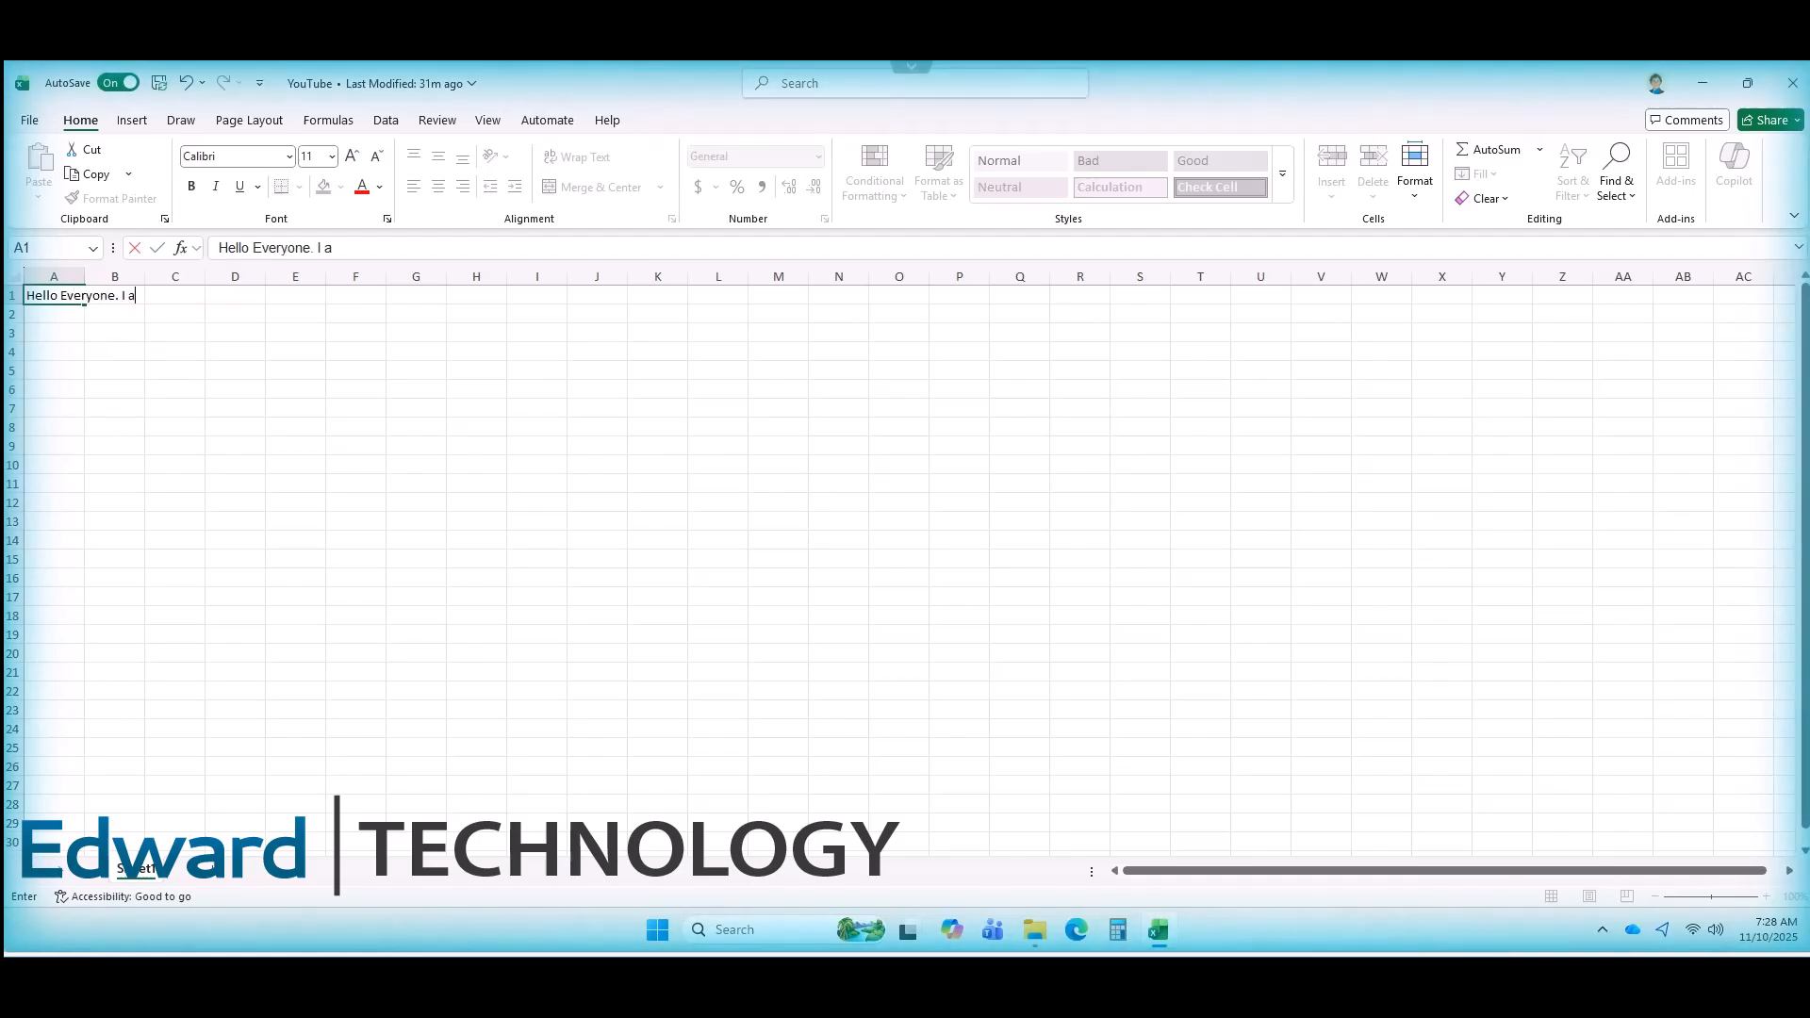
text(m not human!)
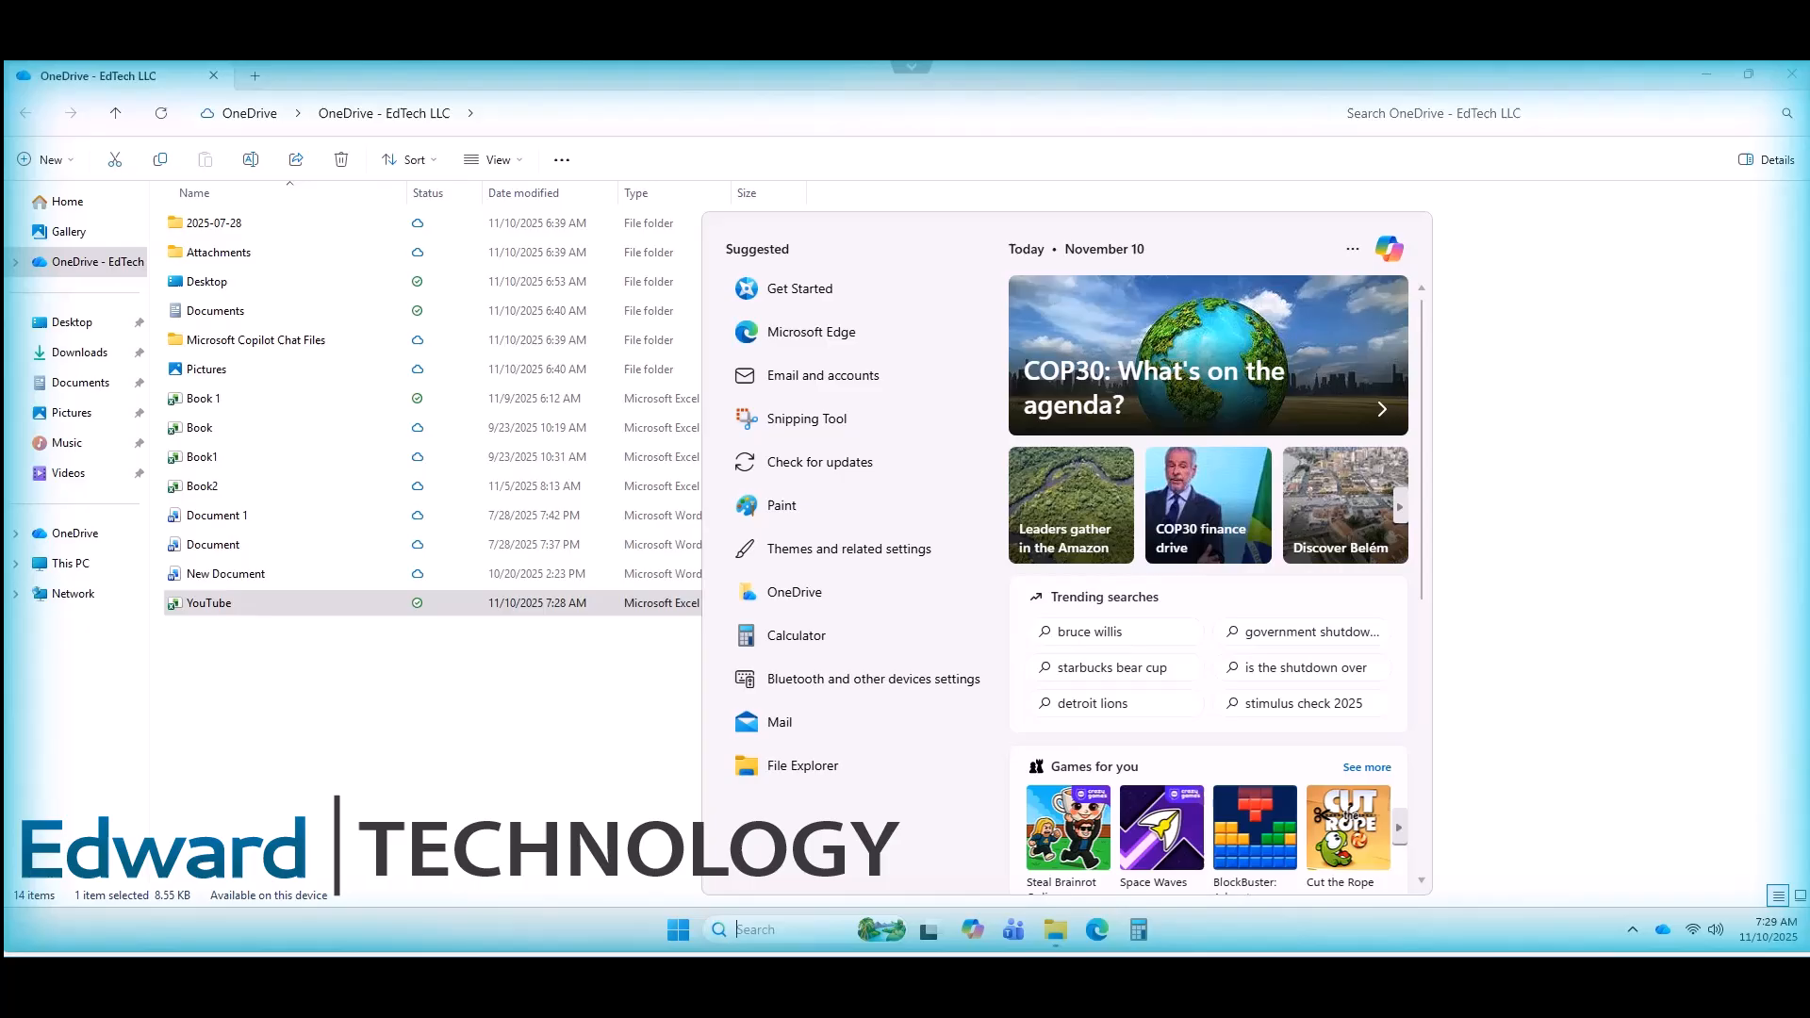
- Launch Calculator from the Start menu's Suggested list, showing 0 in Standard mode
click(796, 636)
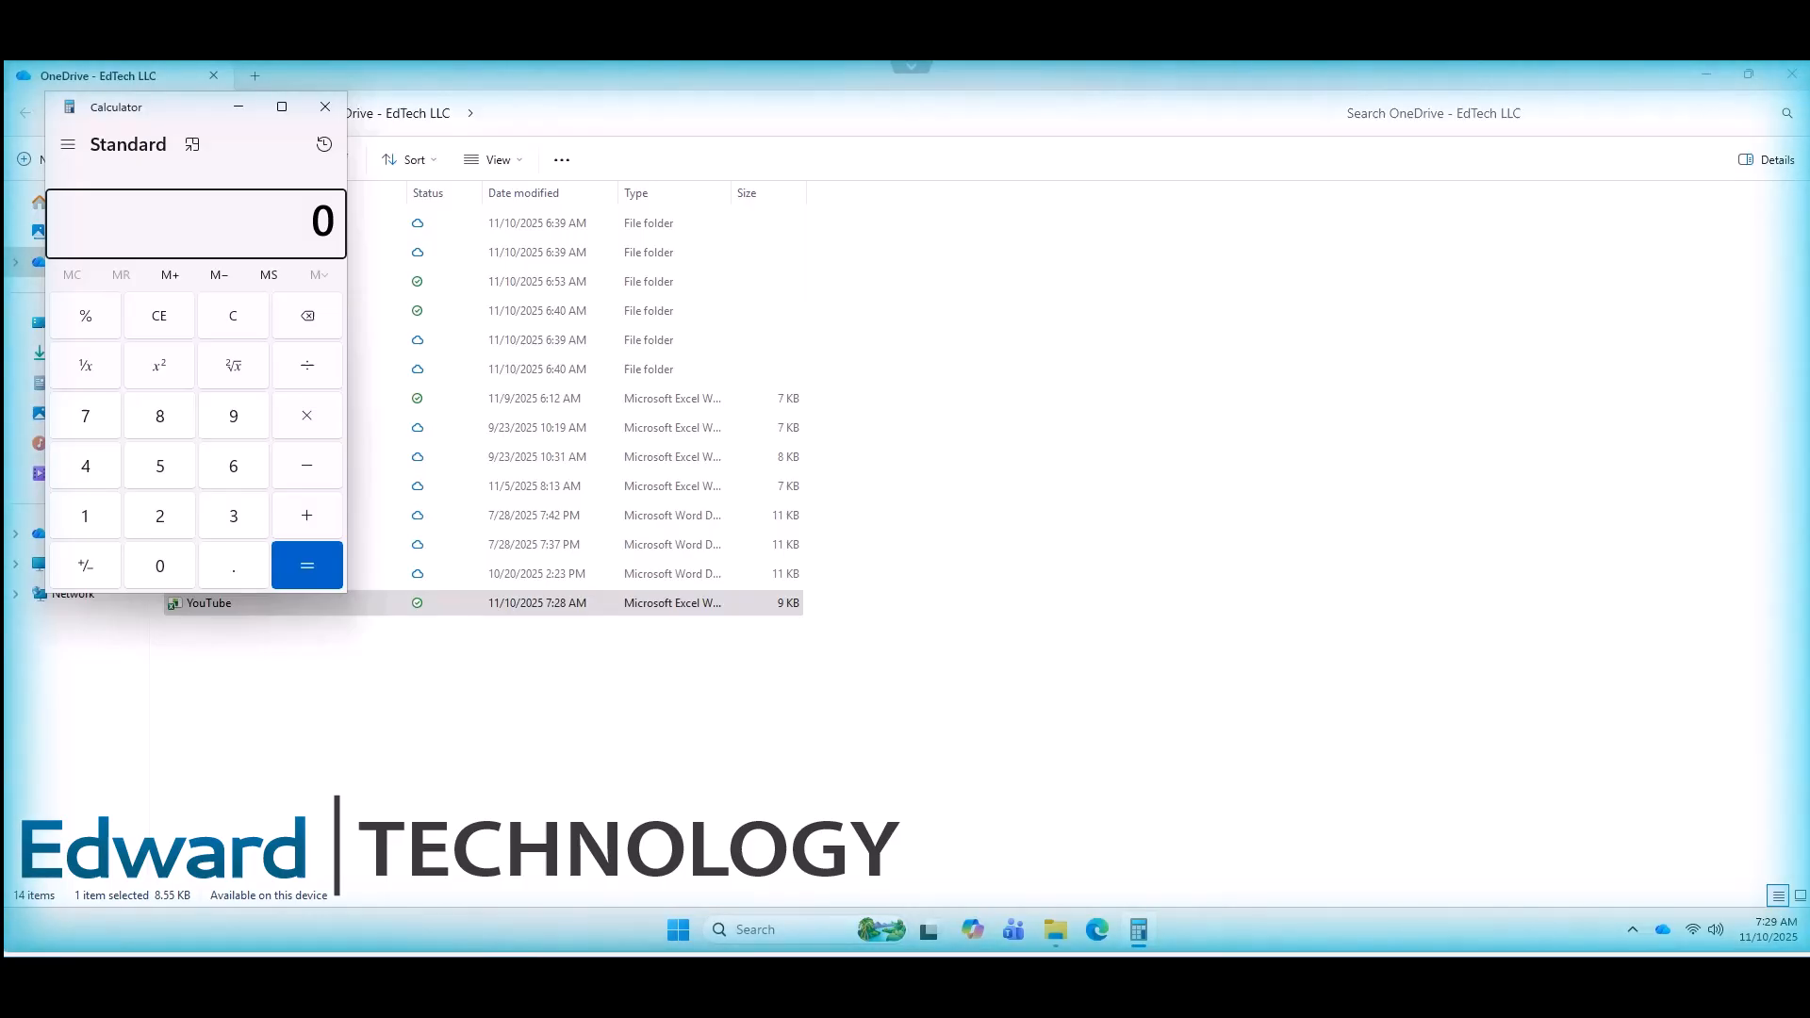
- Compute 11 × 65 = 715 on the keypad, then close Calculator
click(85, 515)
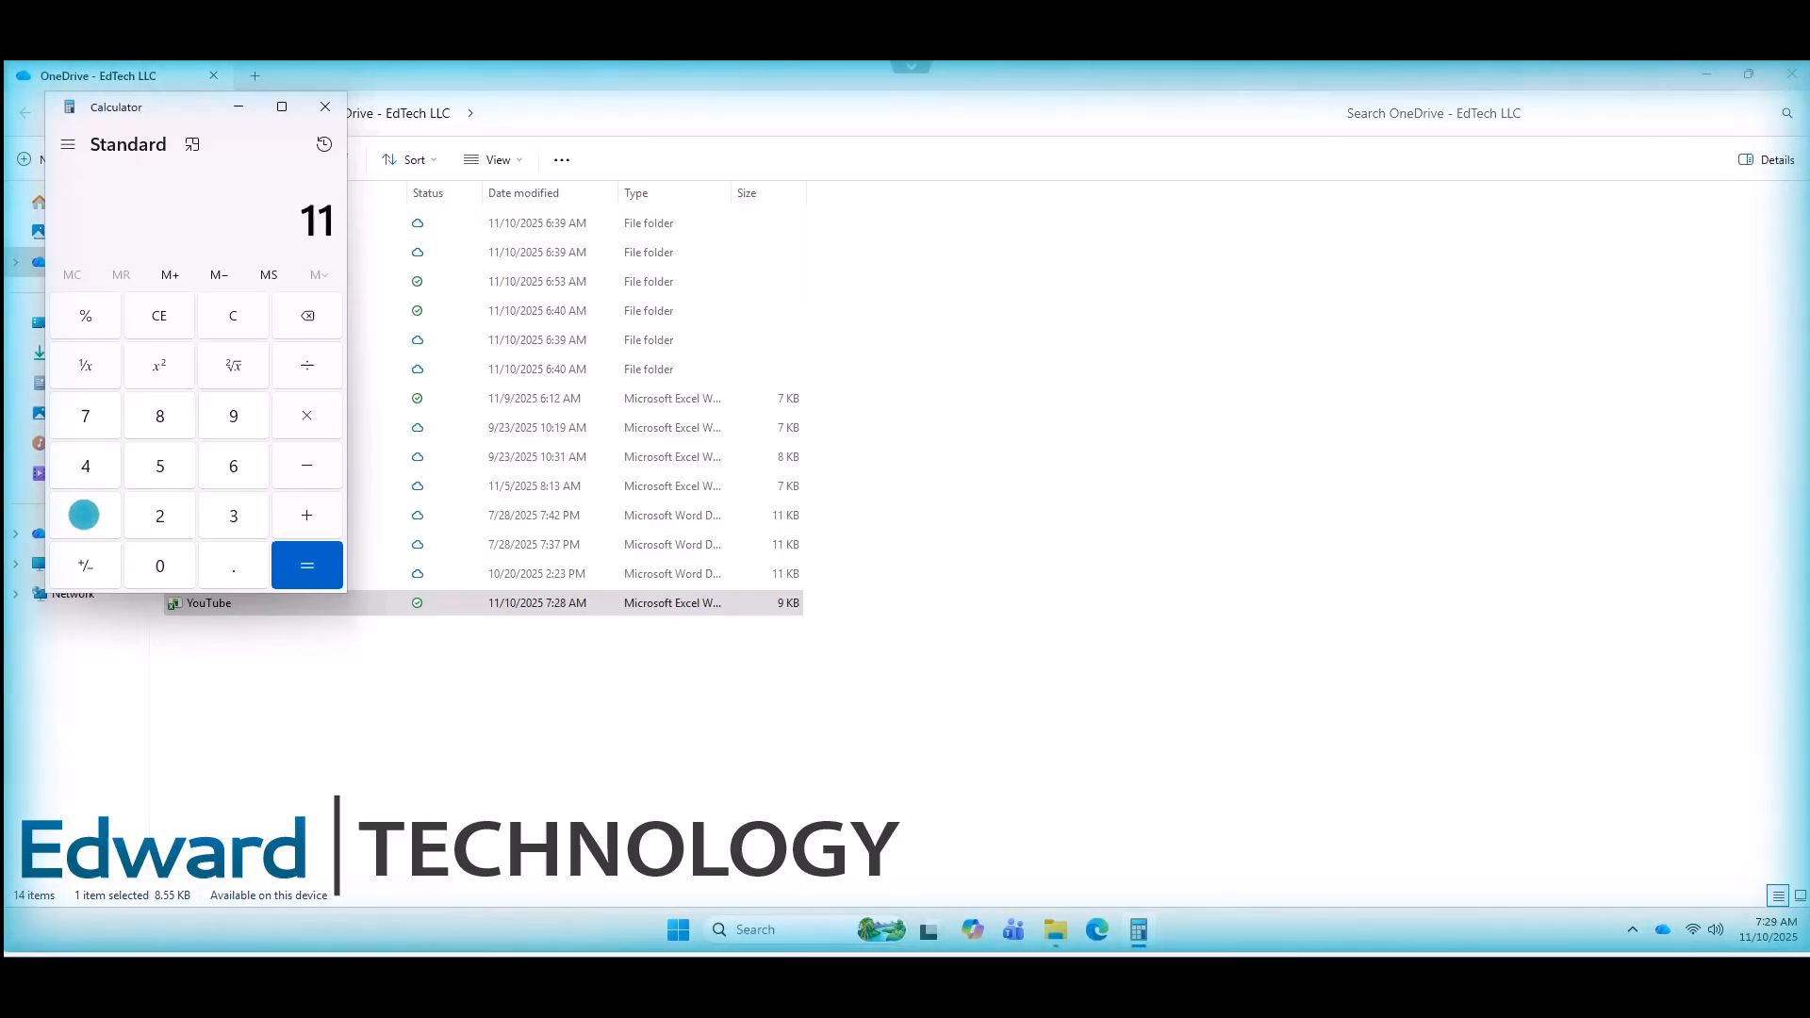
click(306, 564)
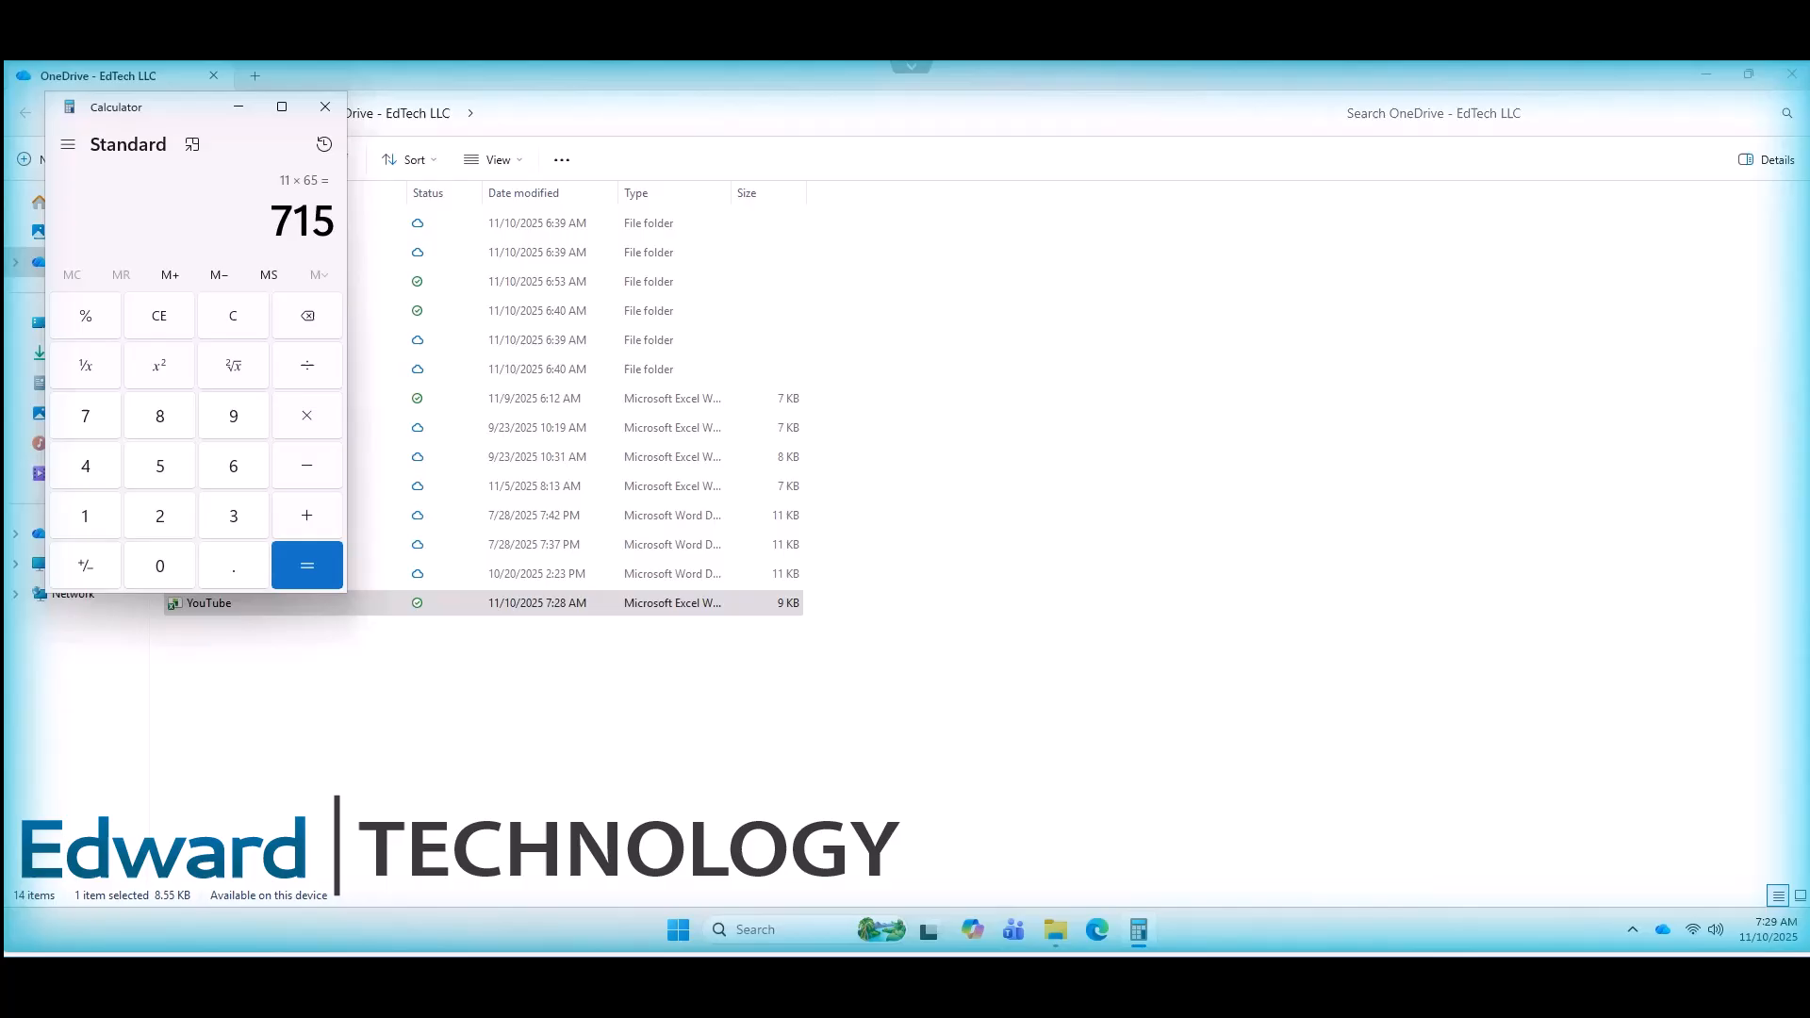
click(324, 106)
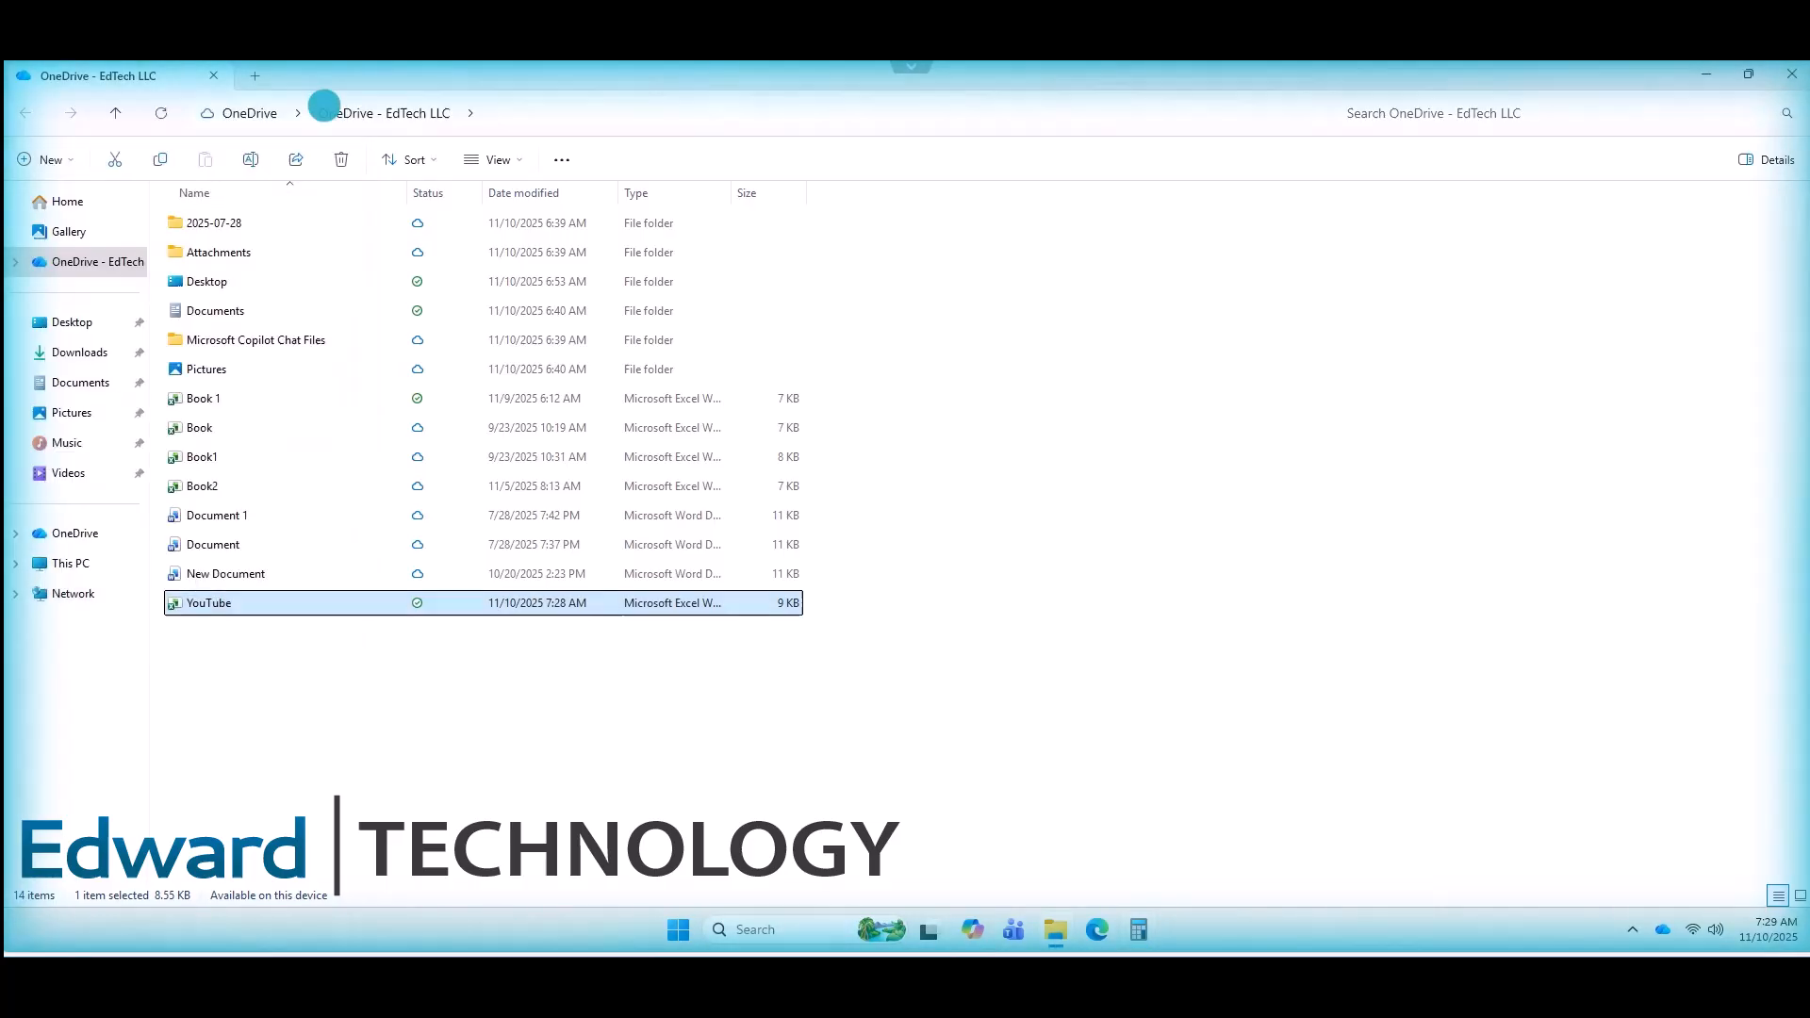